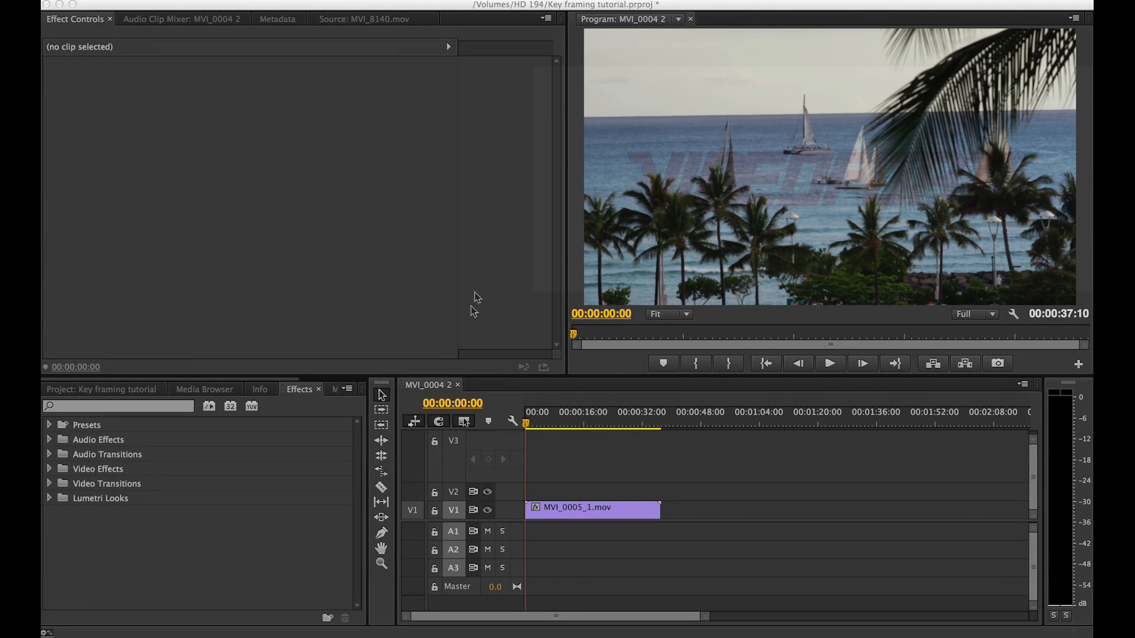
mouse_move(546, 463)
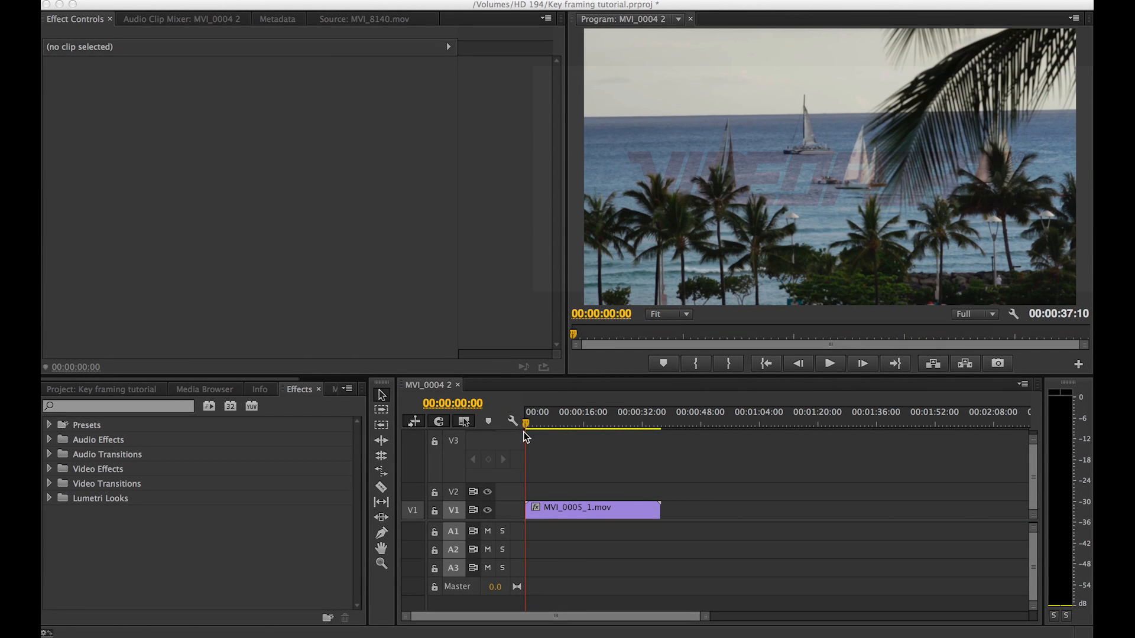
mouse_move(873, 120)
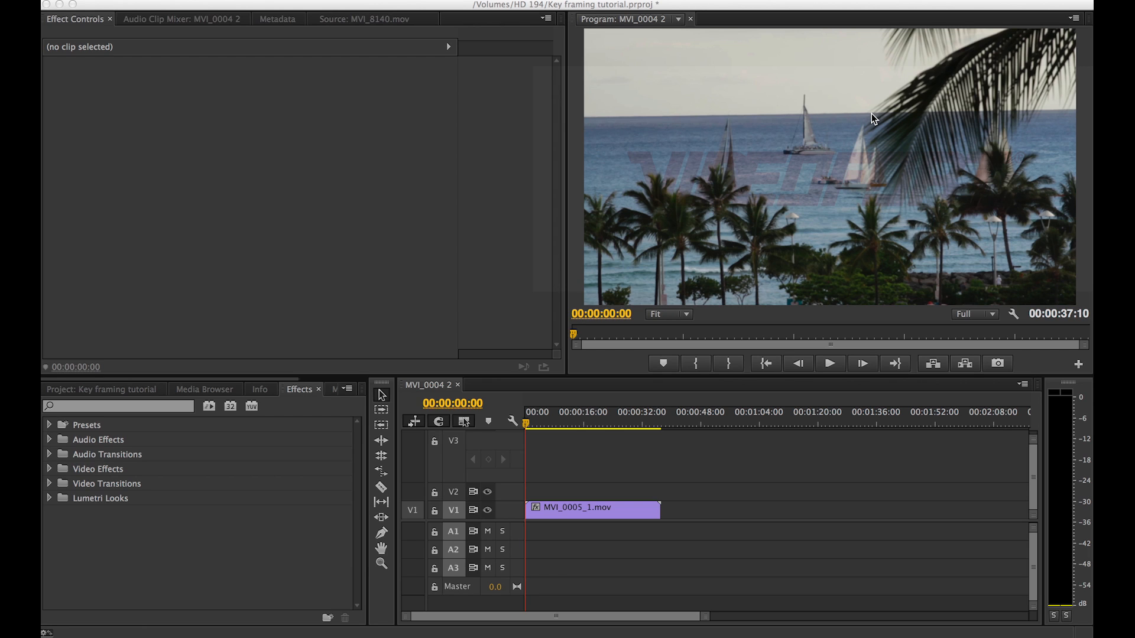
mouse_move(816, 144)
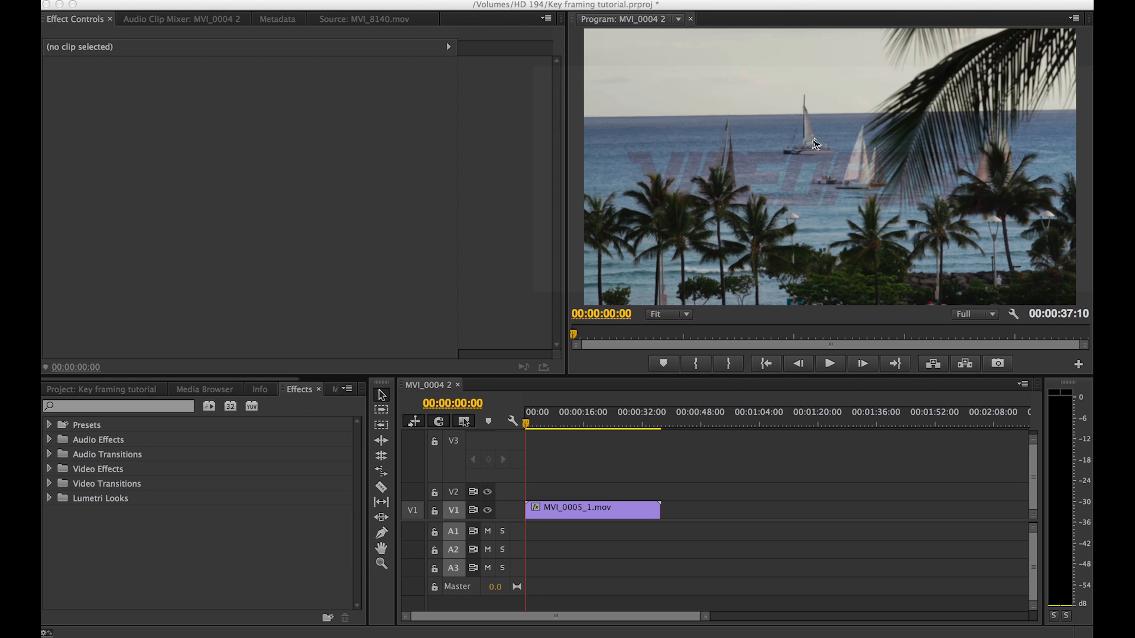
mouse_move(849, 189)
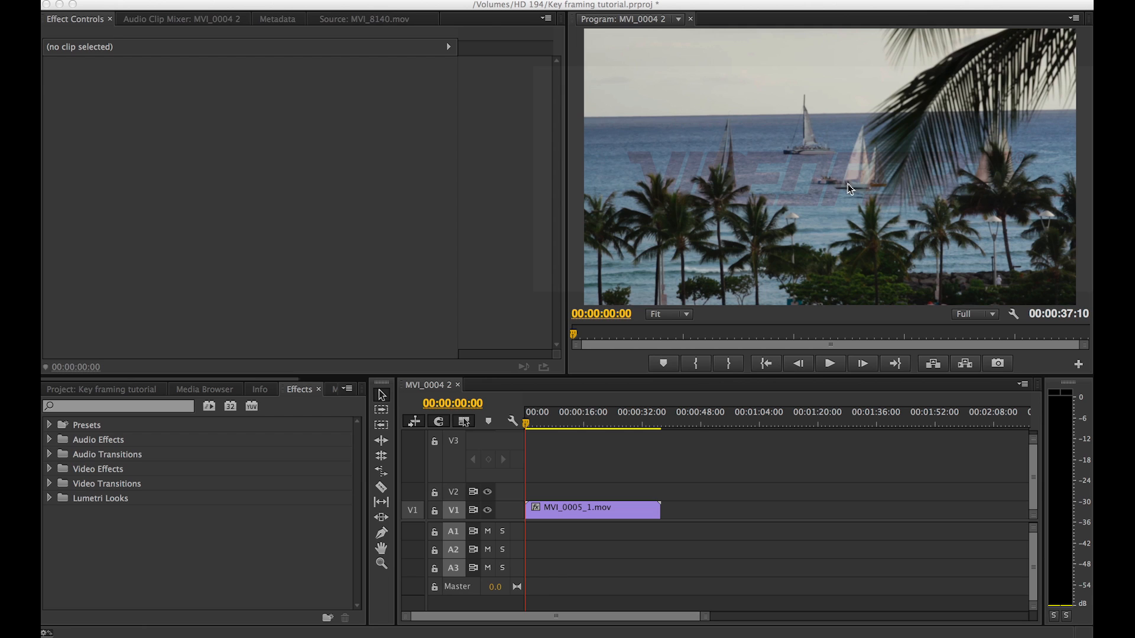
mouse_move(139, 525)
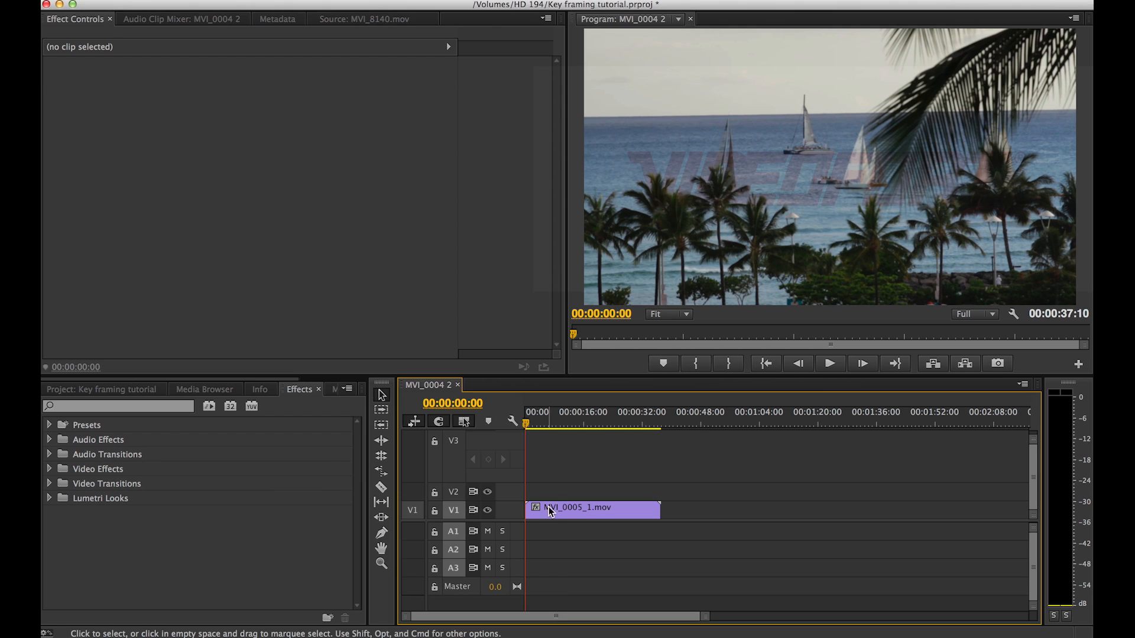
- Select the sailboat clip and enable Scale and Position keyframing at its first frame
click(571, 507)
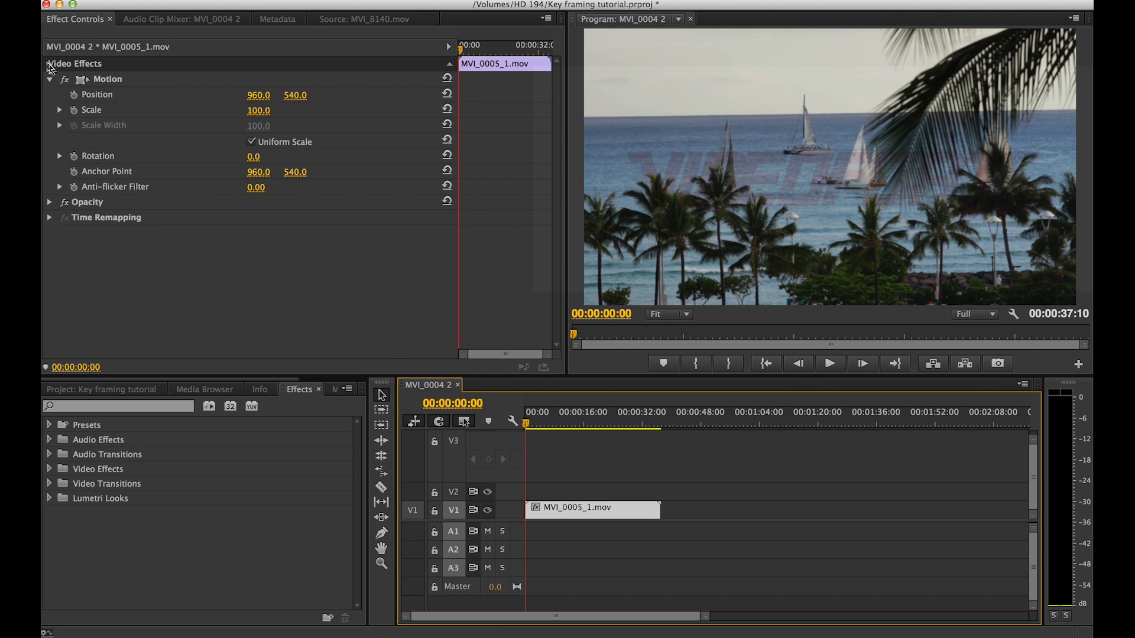
mouse_move(85, 78)
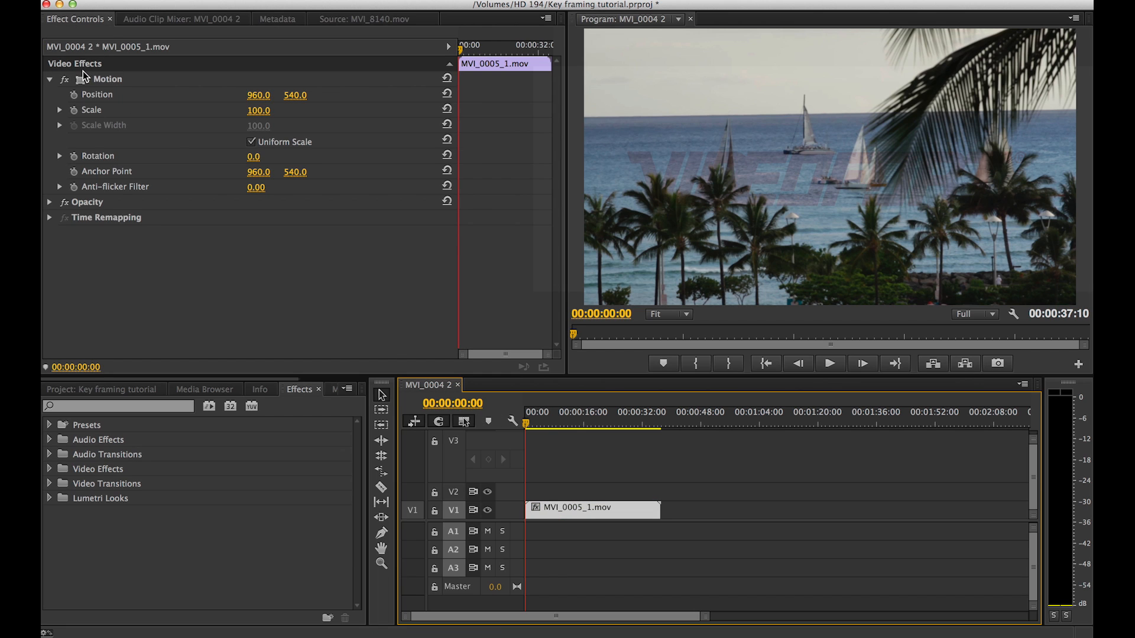
mouse_move(73, 110)
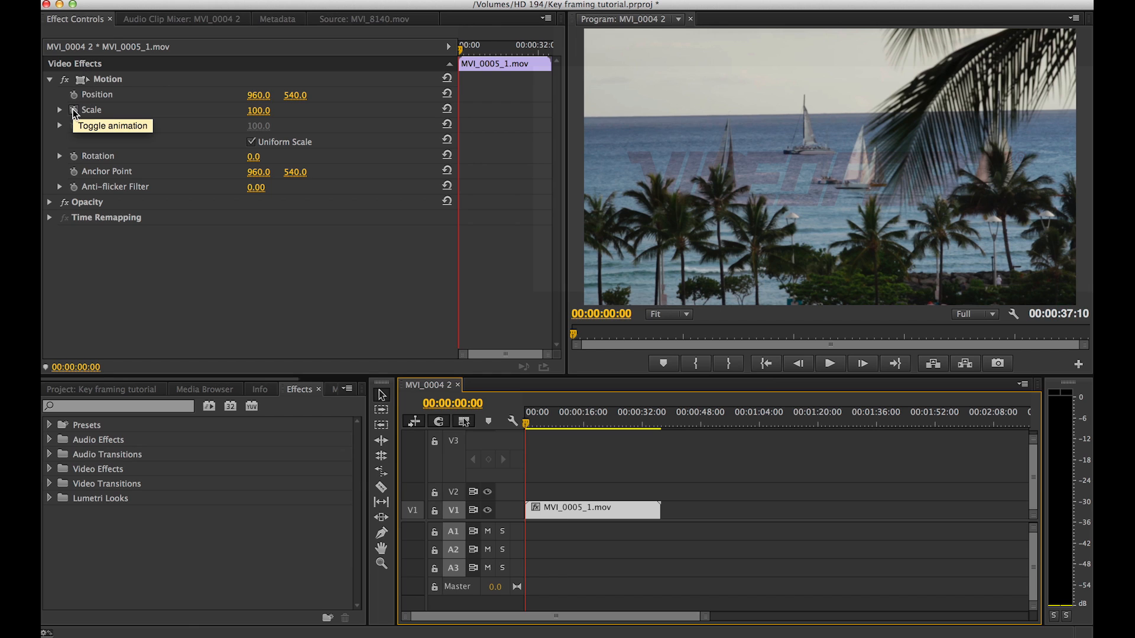
click(72, 94)
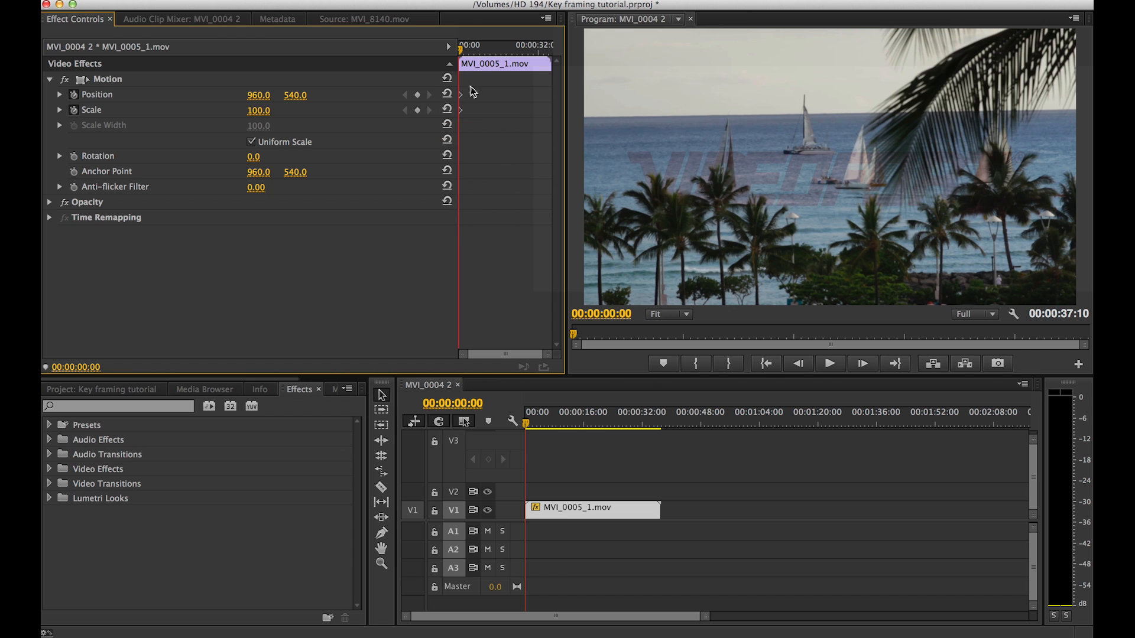
mouse_move(529, 94)
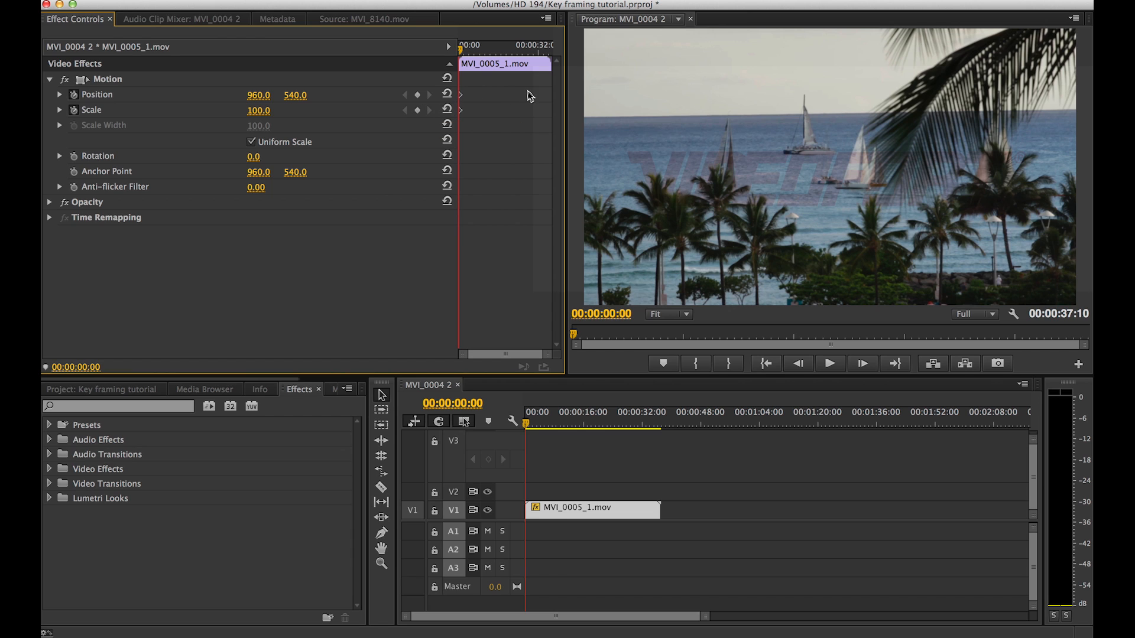
mouse_move(502, 96)
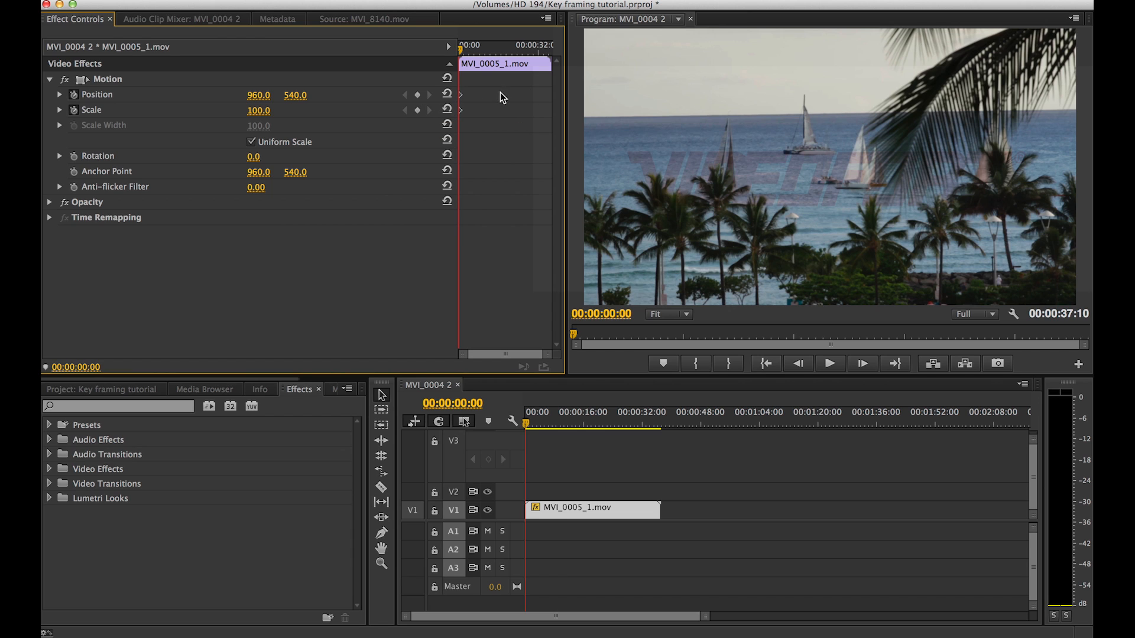
mouse_move(329, 101)
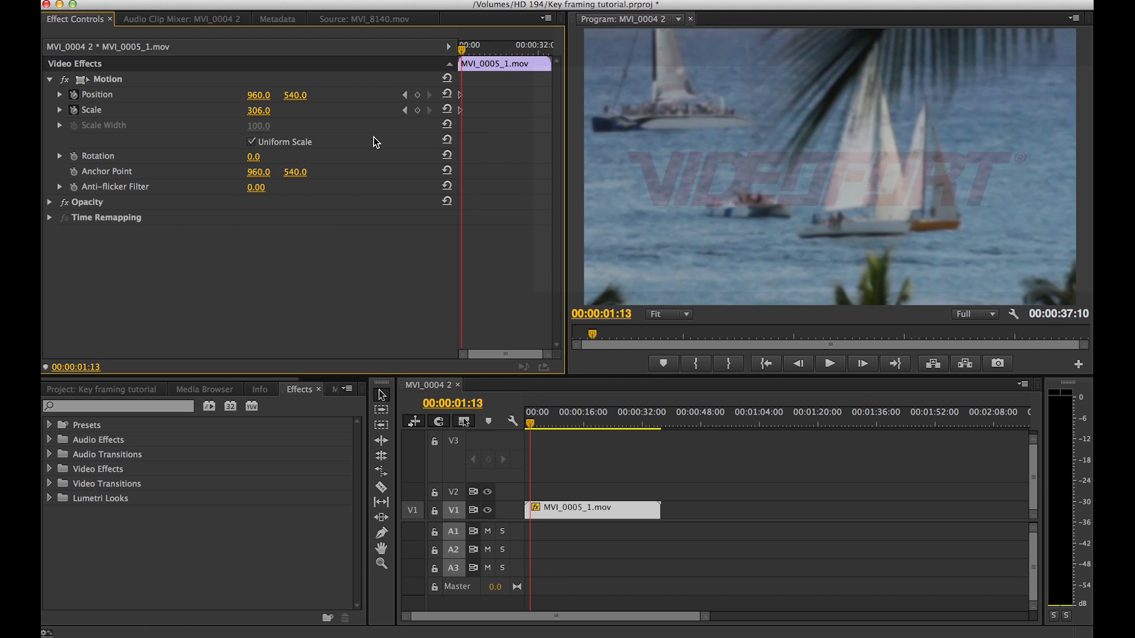
- Advance a few frames and scrub Scale down from 306 to 278
key(Right)
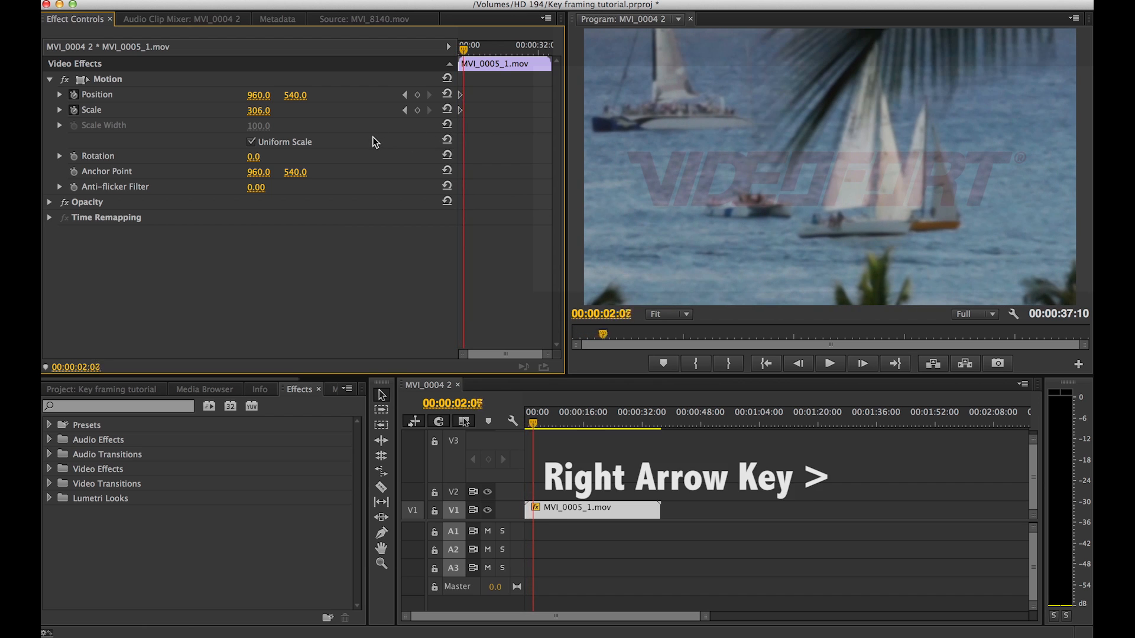
key(Right)
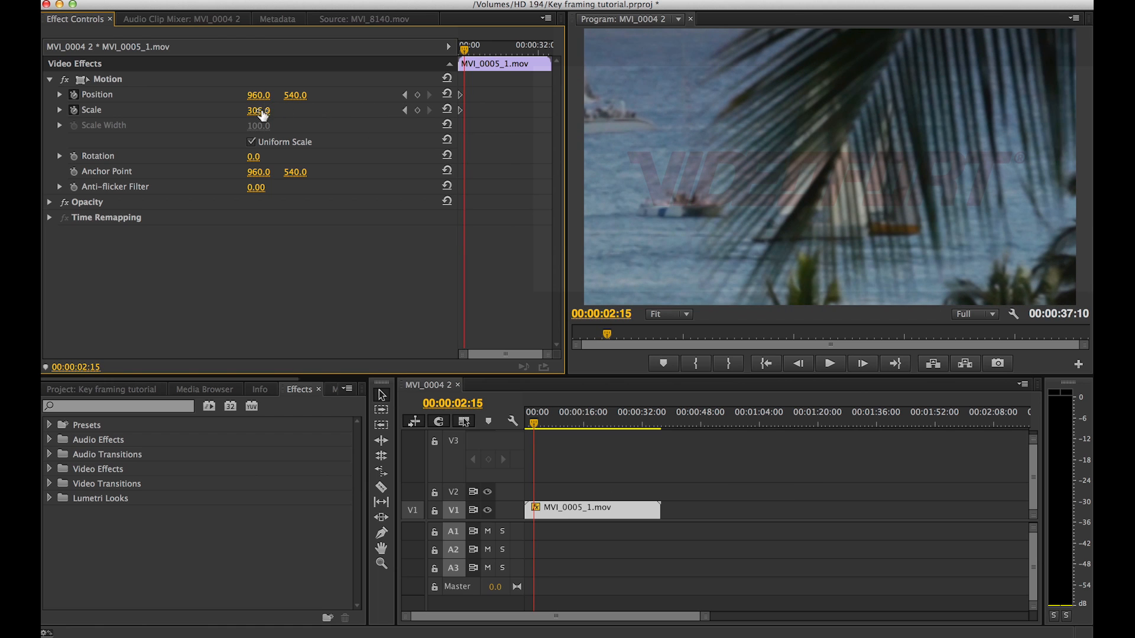
drag(259, 110, 257, 116)
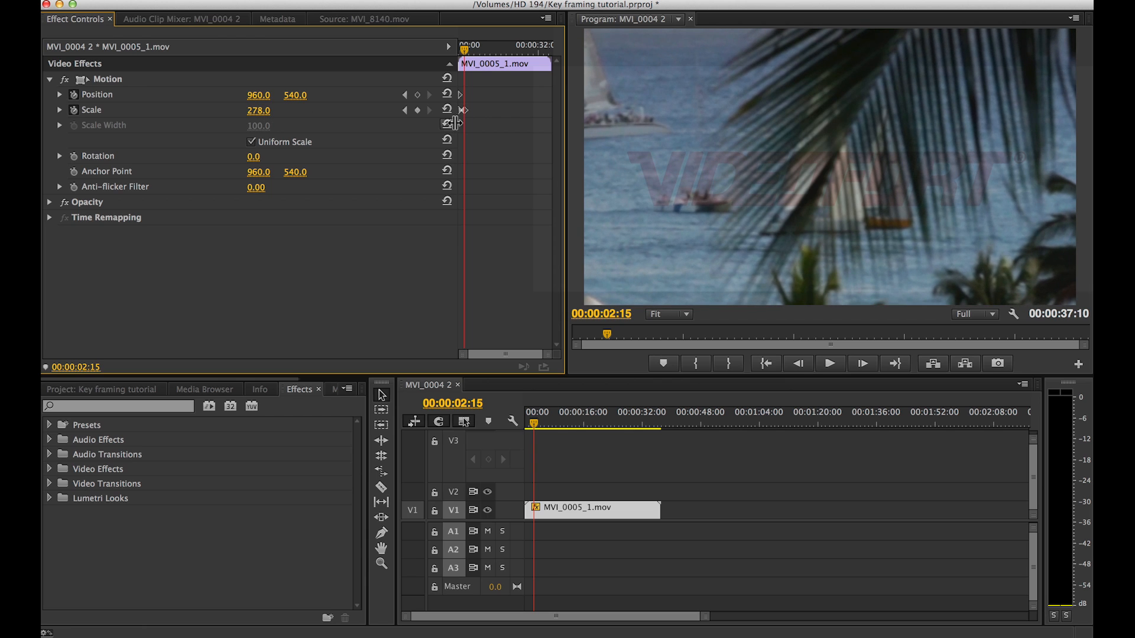
mouse_move(360, 119)
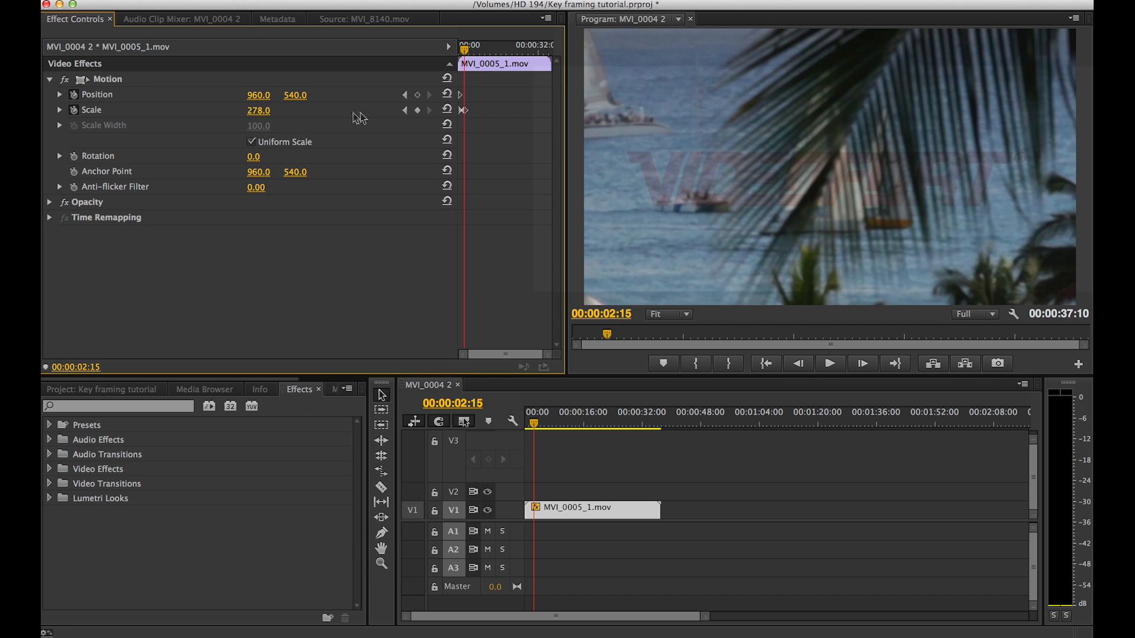
mouse_move(461, 120)
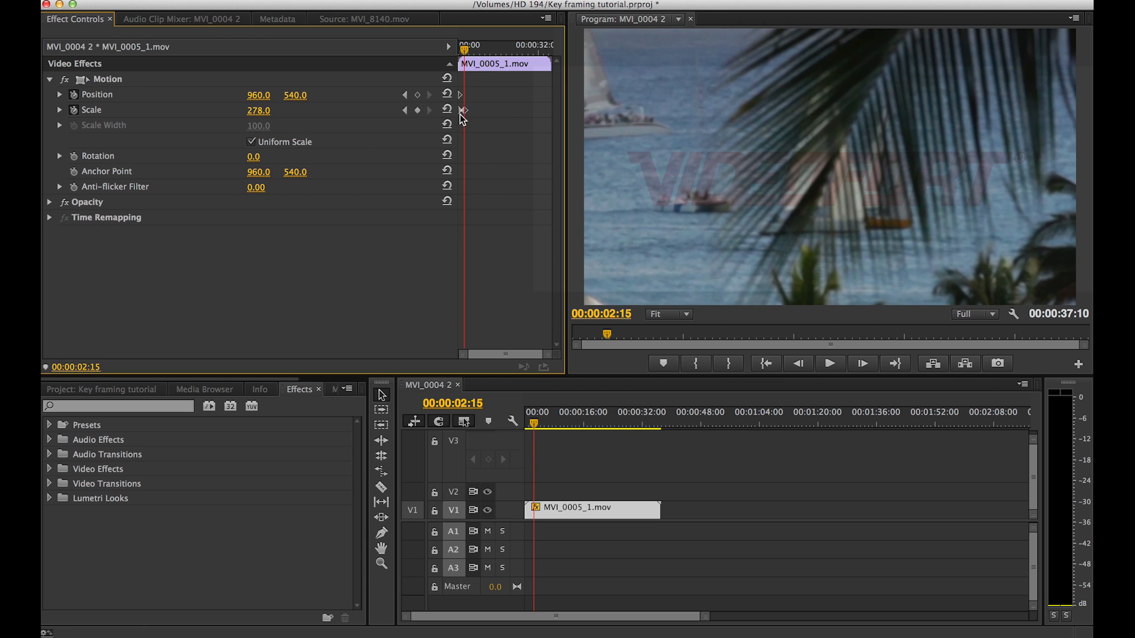